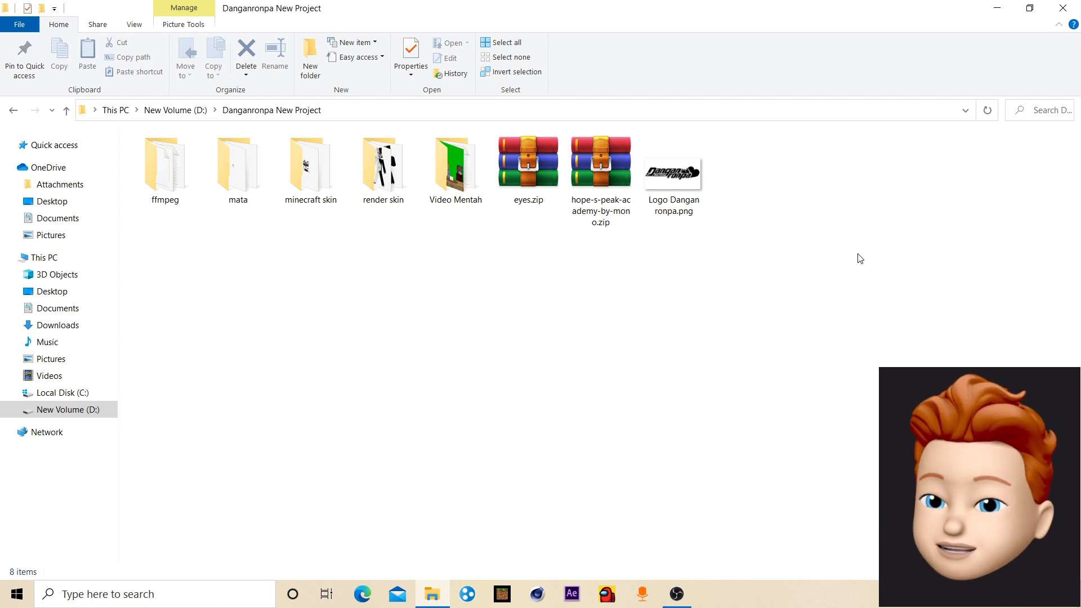
Select Logo Dangan ronpa.png in the Danganronpa New Project folder.
click(673, 169)
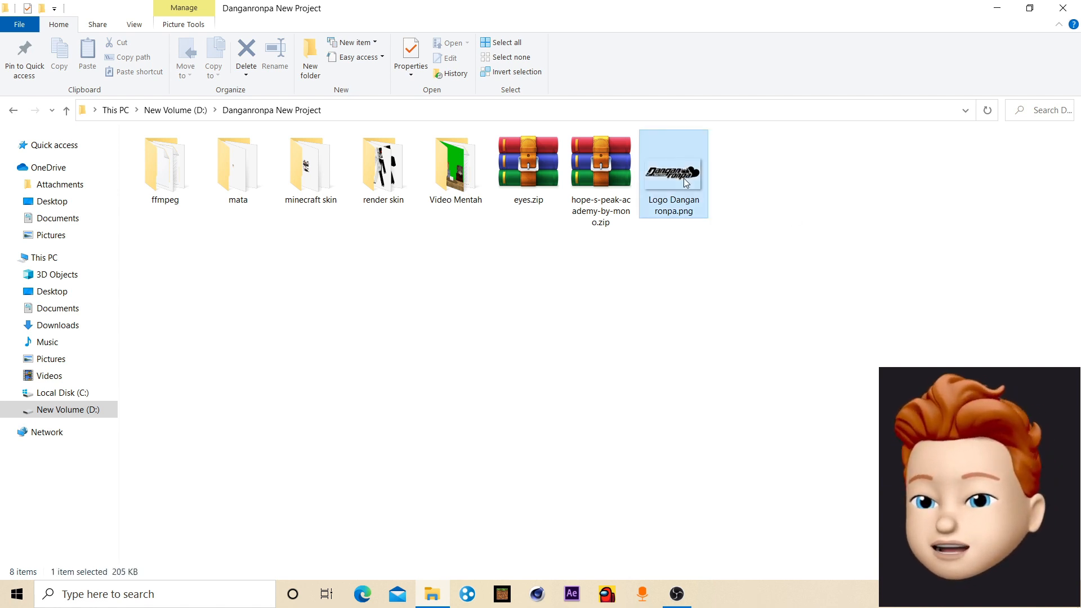
View Logo Dangan ronpa.png, the Heart Change logo, in Photos.
double_click(673, 165)
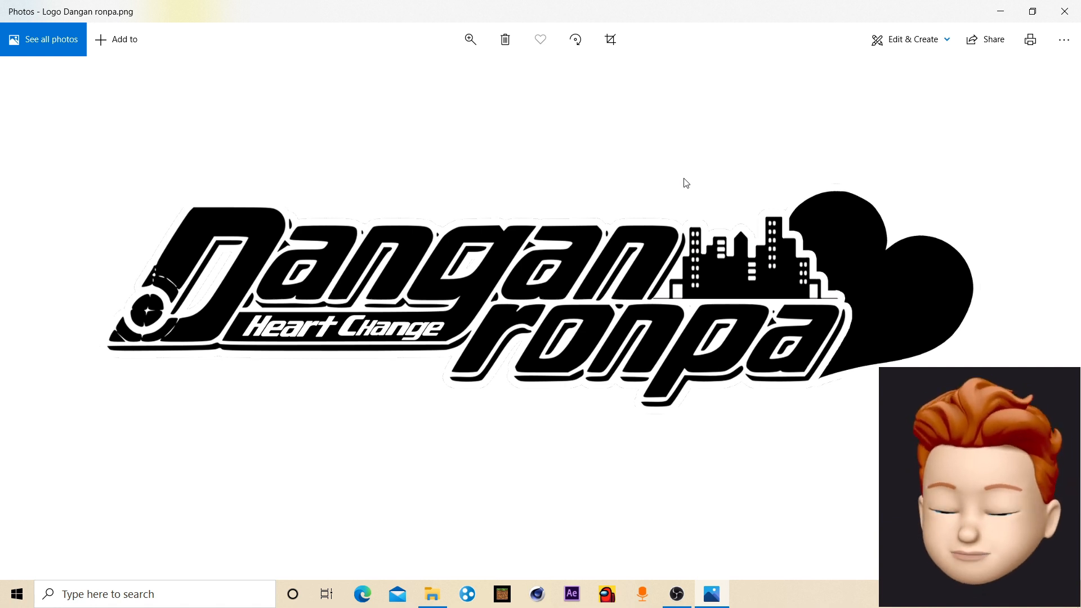
mouse_move(107, 232)
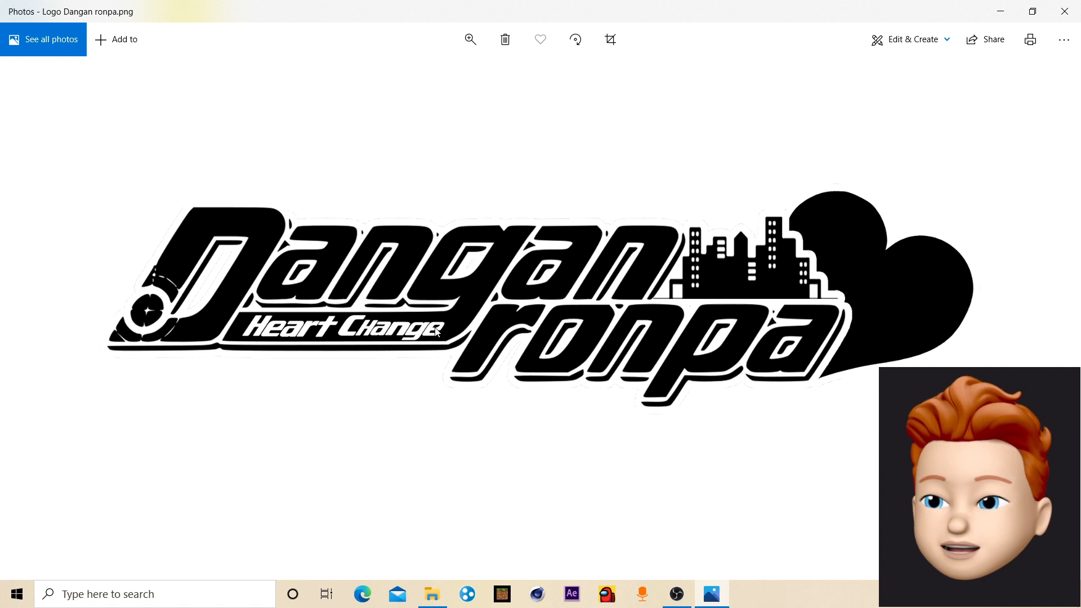
mouse_move(1064, 11)
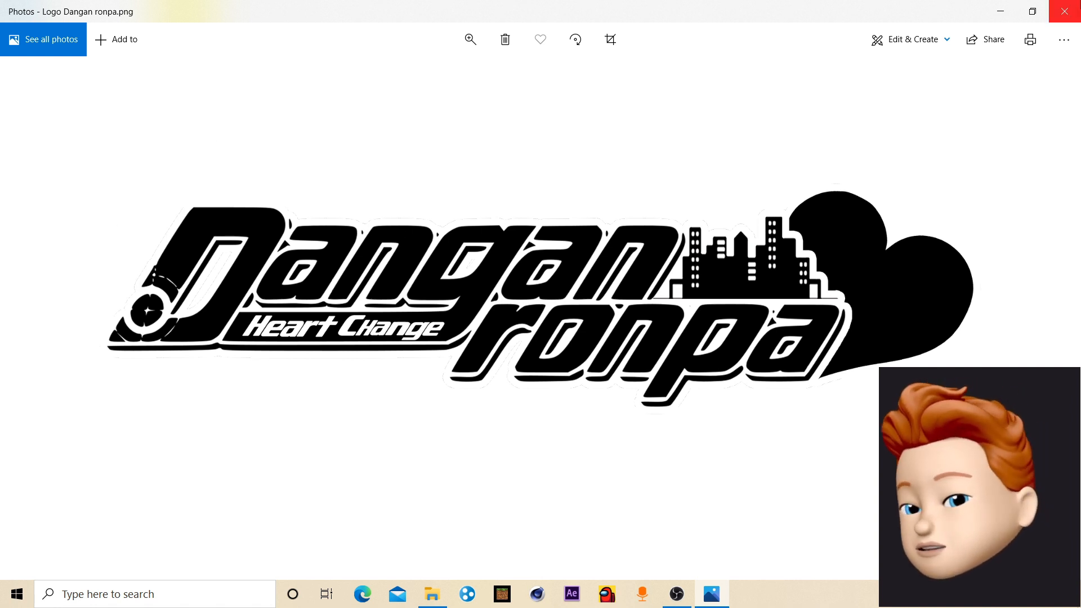
mouse_move(1064, 11)
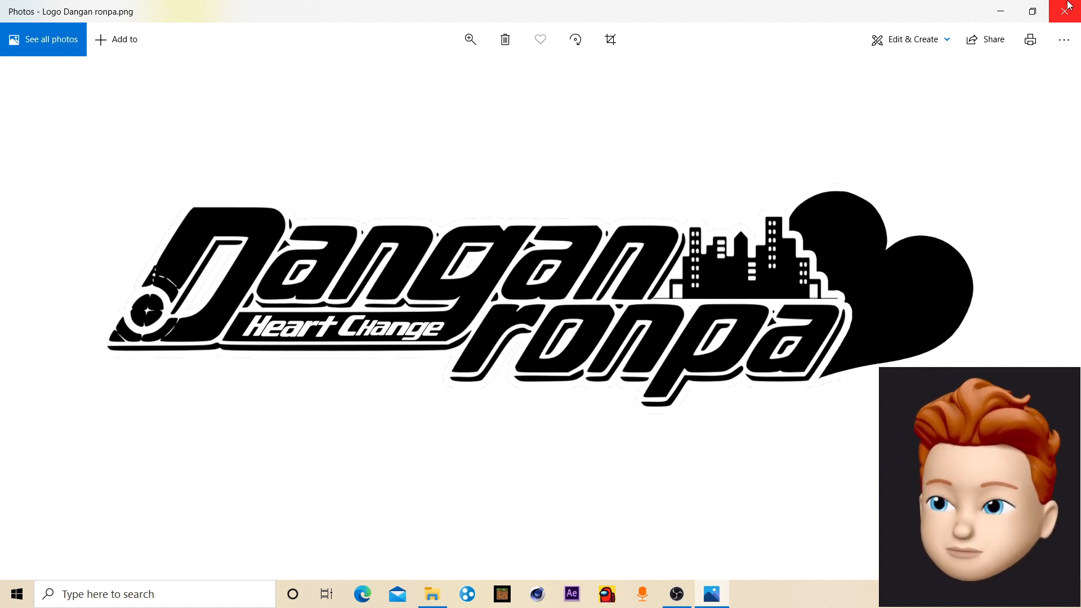
Leave the logo, enter the Video Mentah folder and select intro danganronpa.MOV.
click(1067, 9)
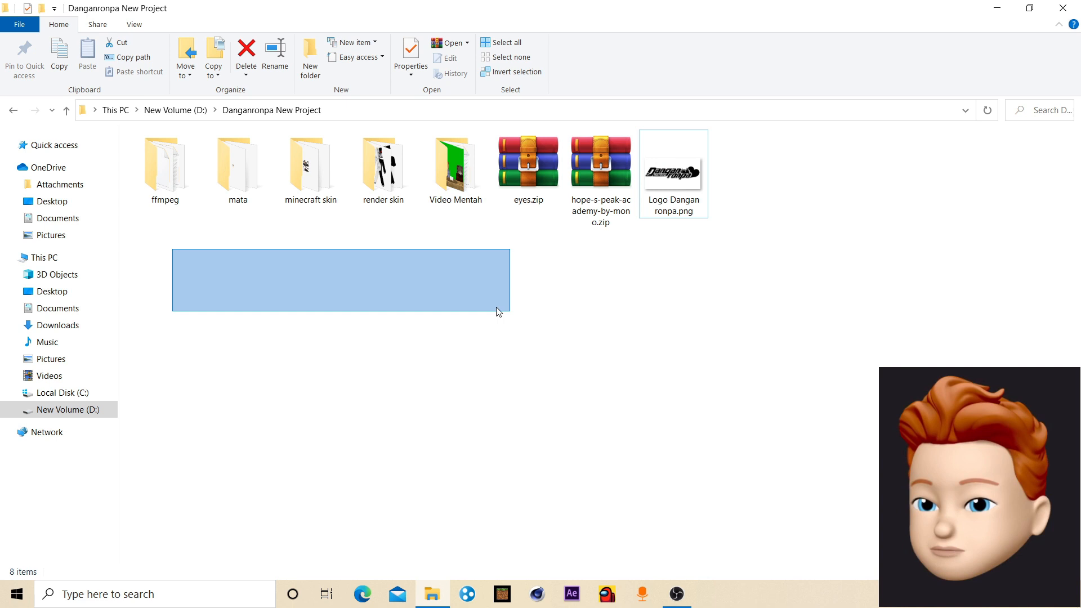
click(600, 160)
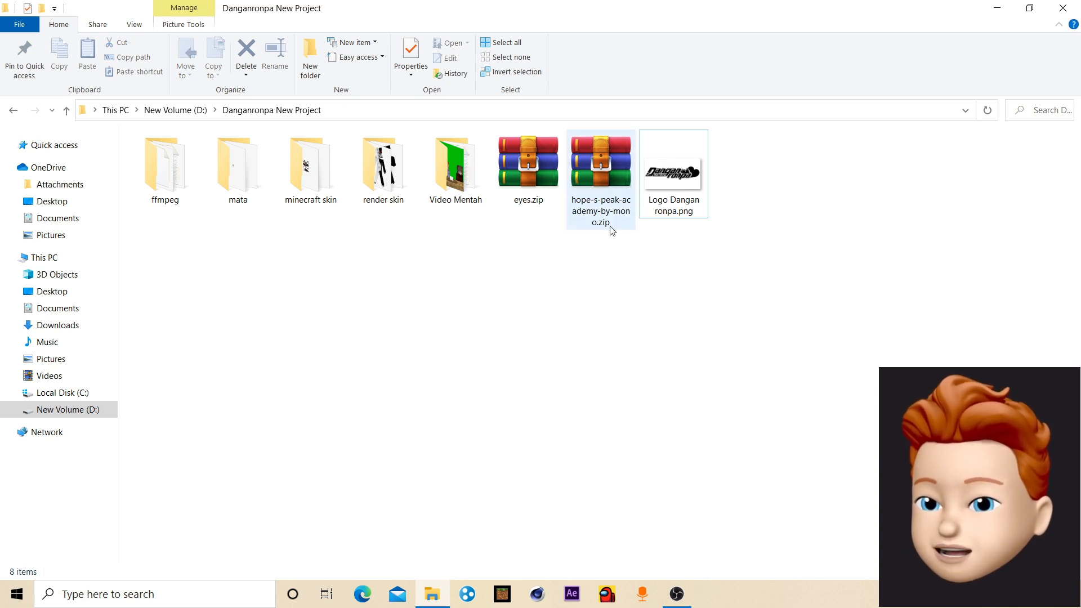
mouse_move(588, 177)
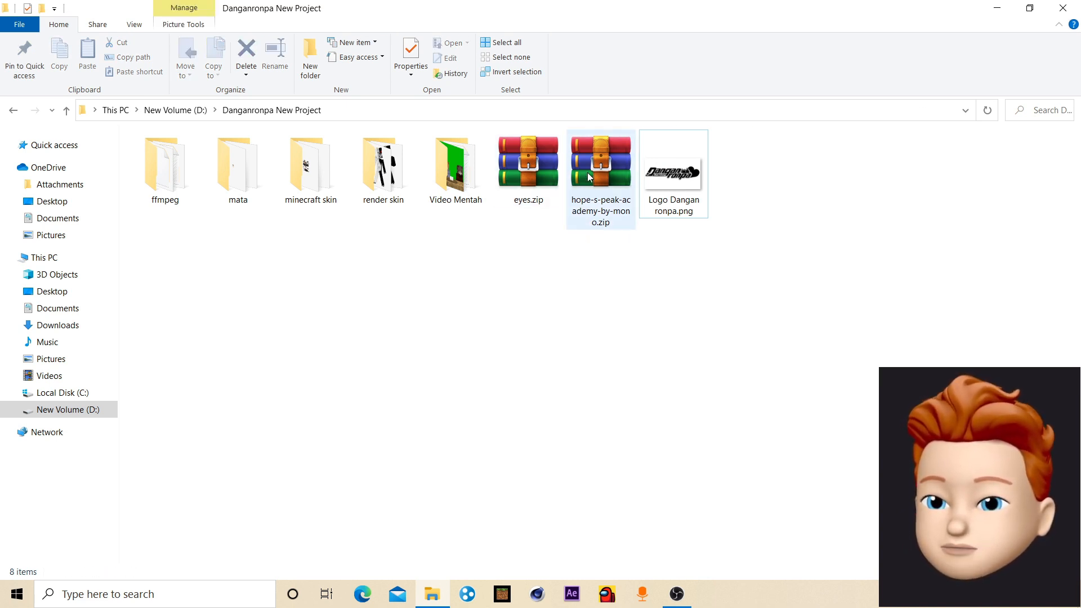
click(601, 161)
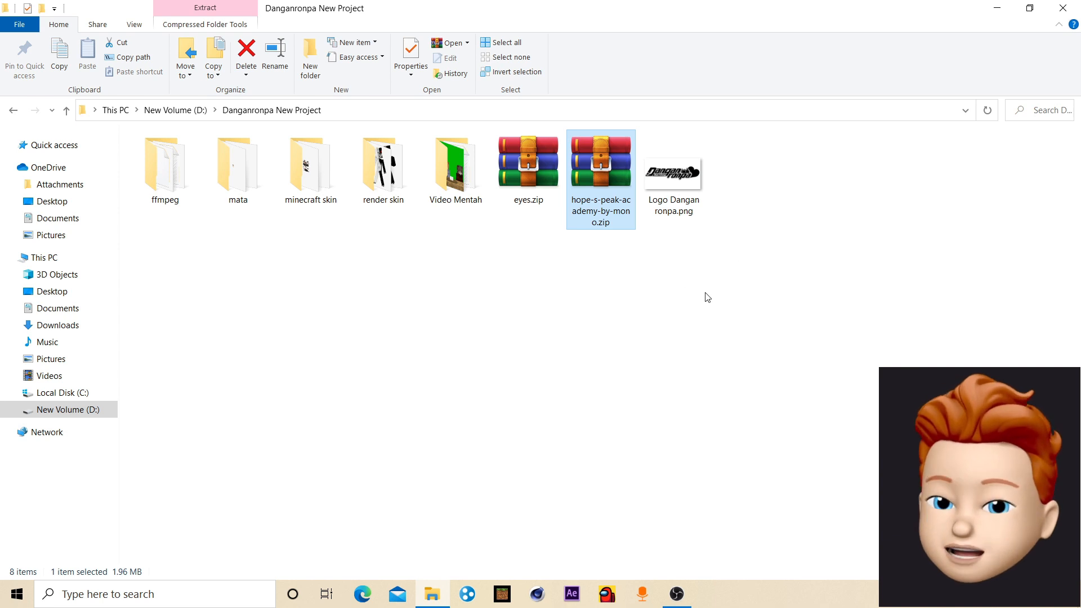
double_click(454, 161)
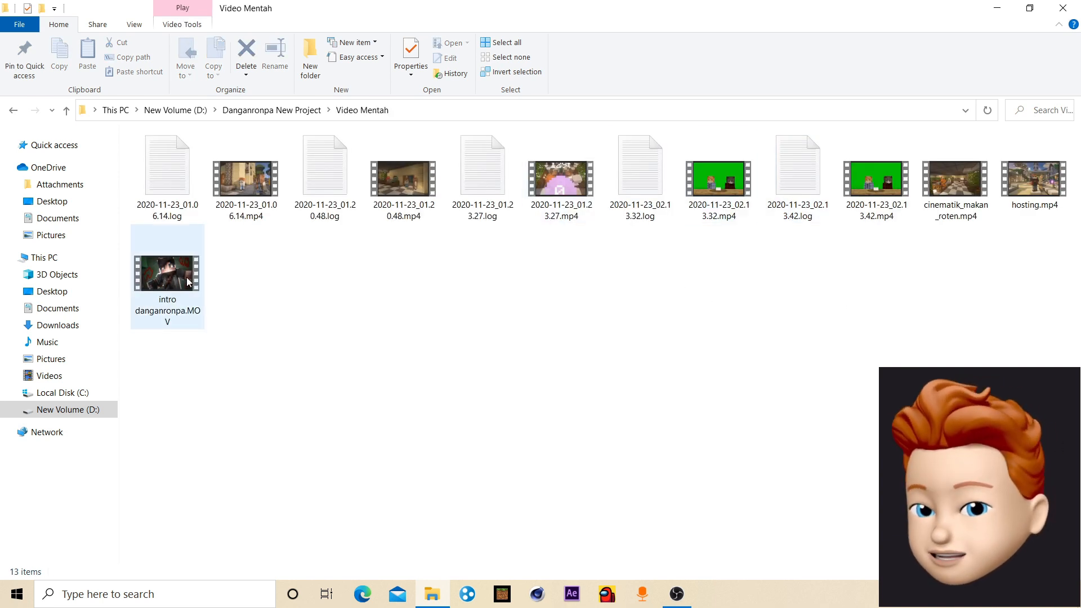
click(218, 281)
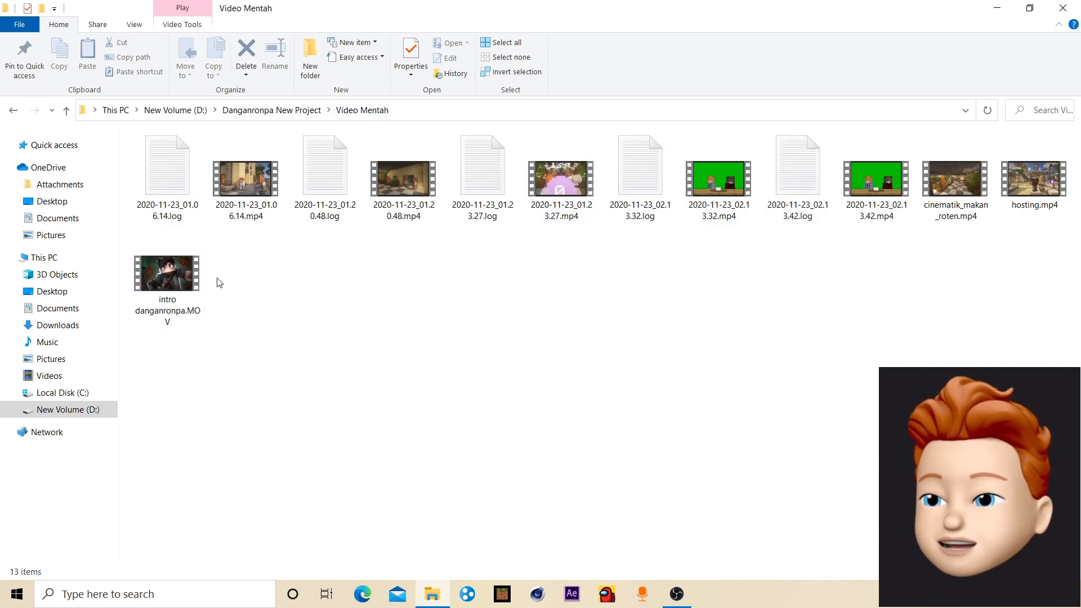
mouse_move(166, 273)
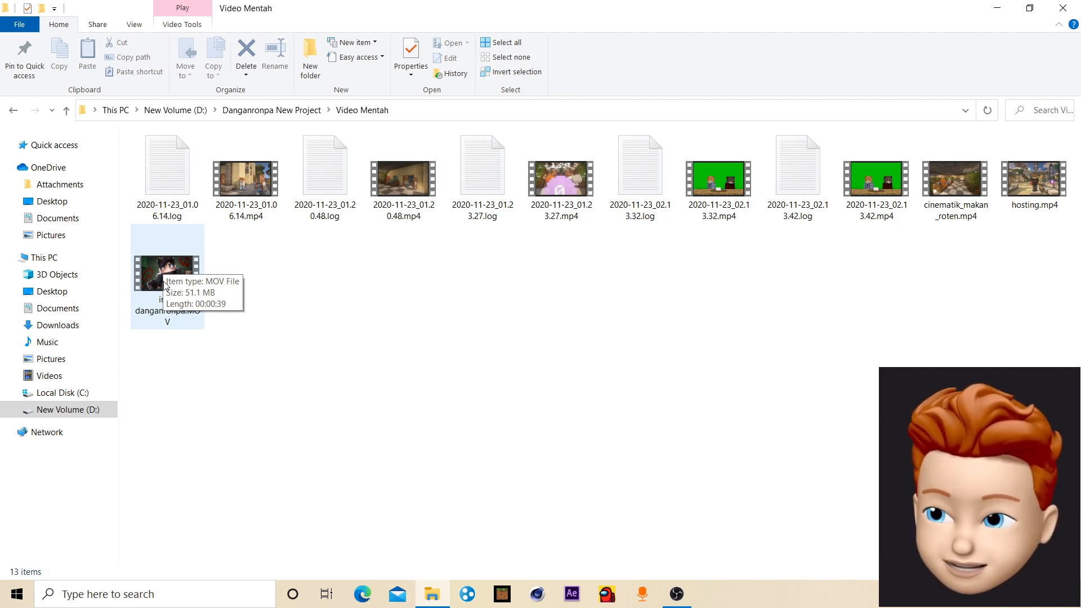
click(167, 272)
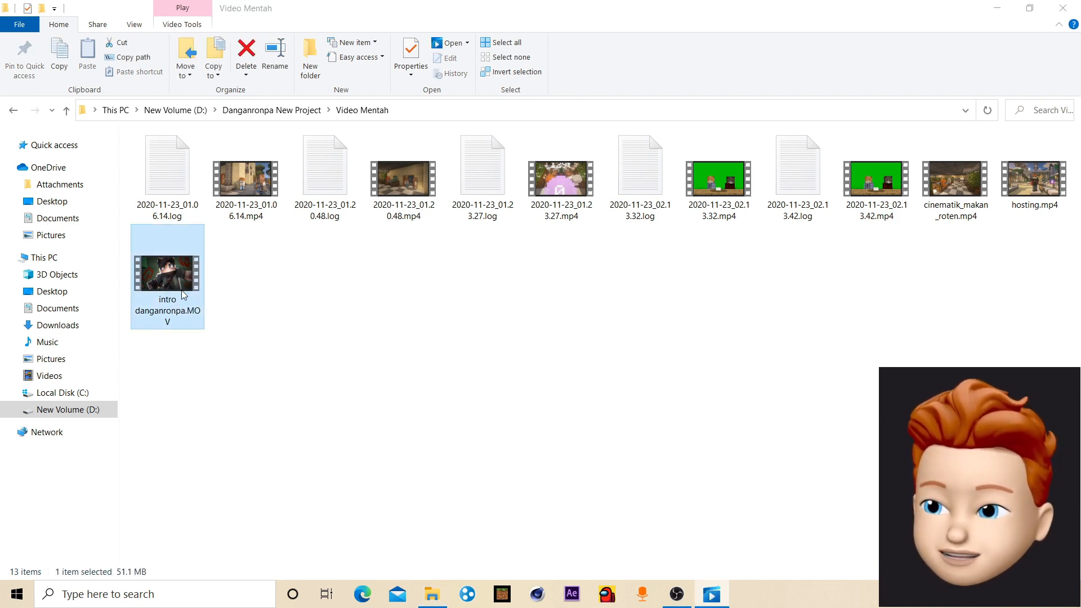
Play intro danganronpa.MOV in Movies & TV.
double_click(167, 273)
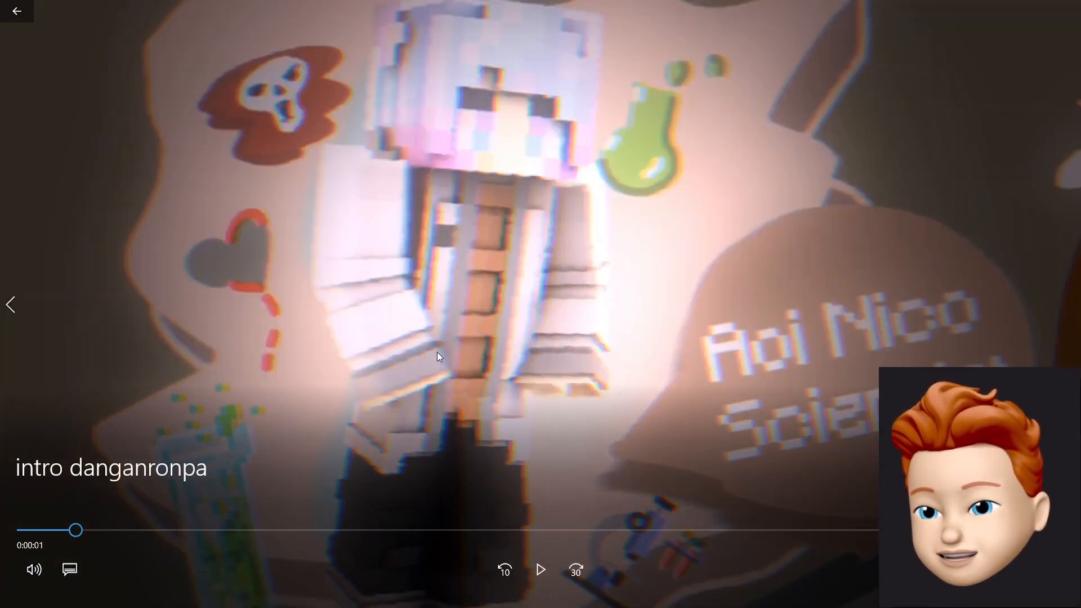
mouse_move(506, 284)
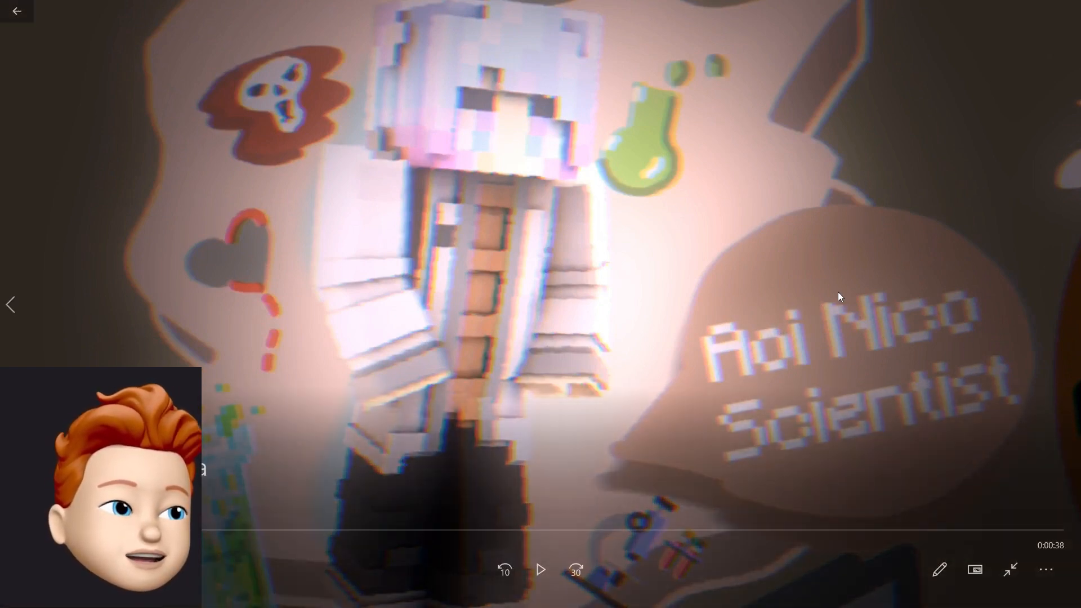
mouse_move(462, 203)
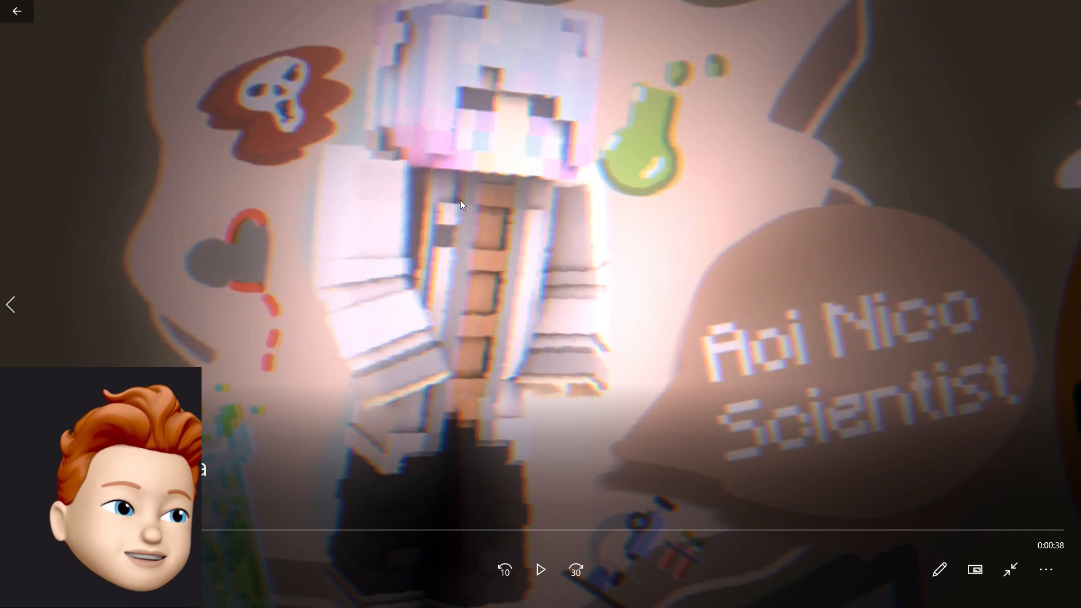
mouse_move(834, 451)
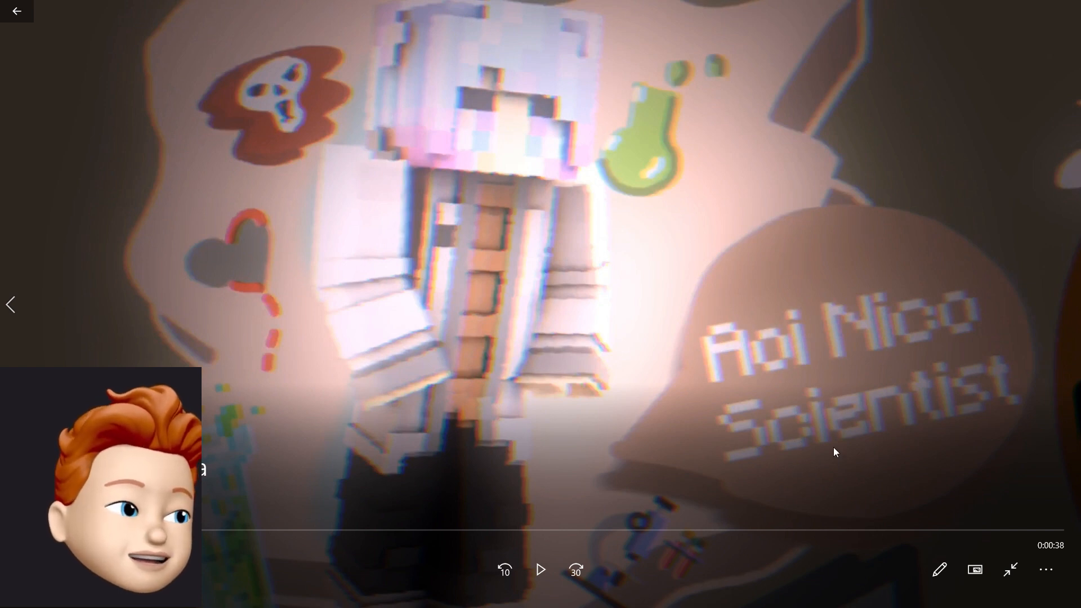
mouse_move(583, 453)
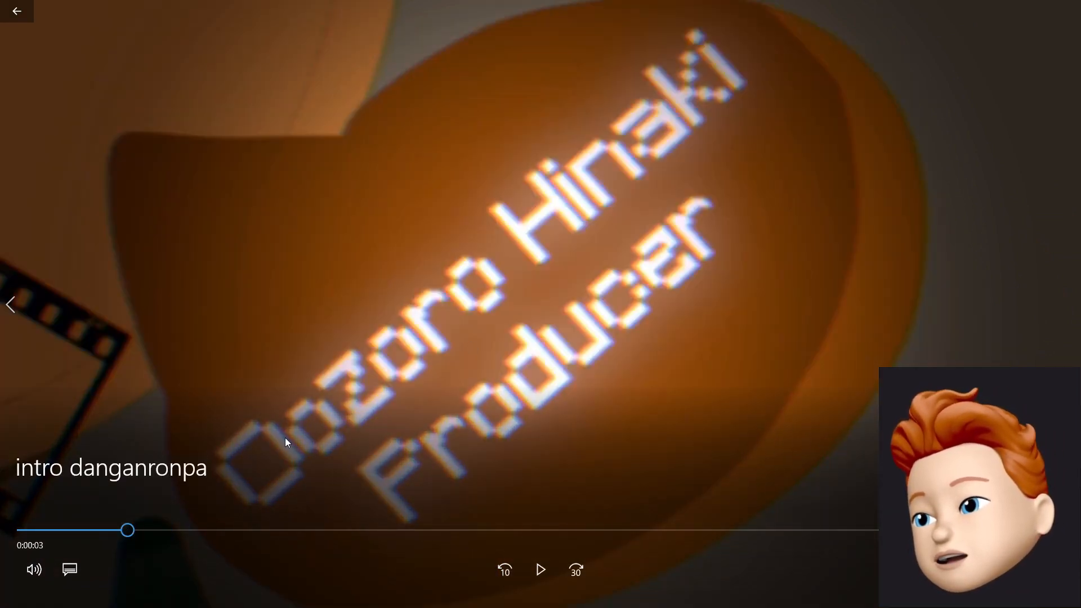
mouse_move(588, 285)
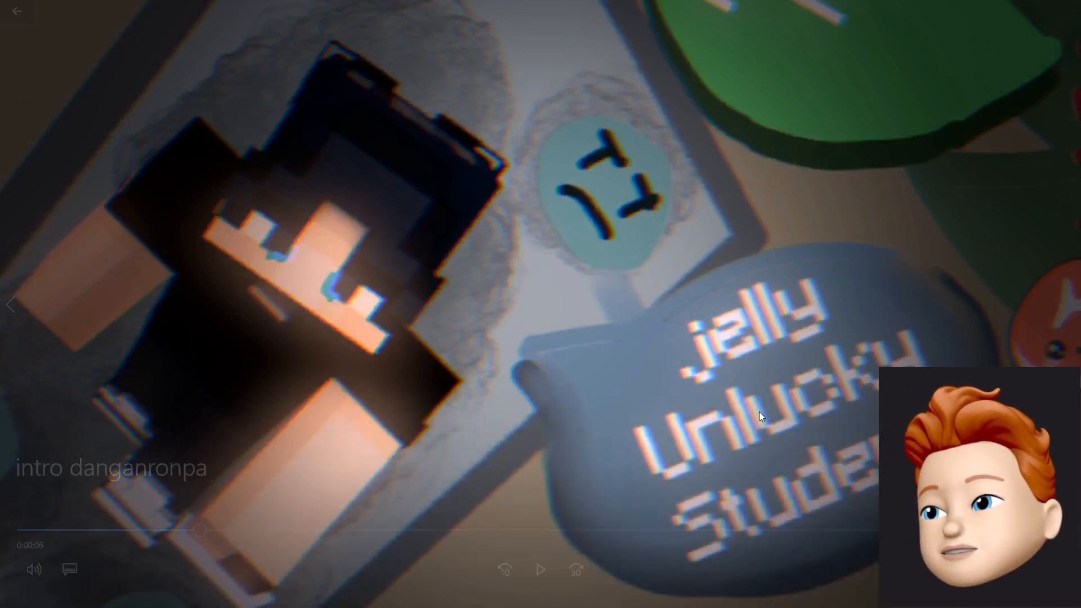
mouse_move(521, 306)
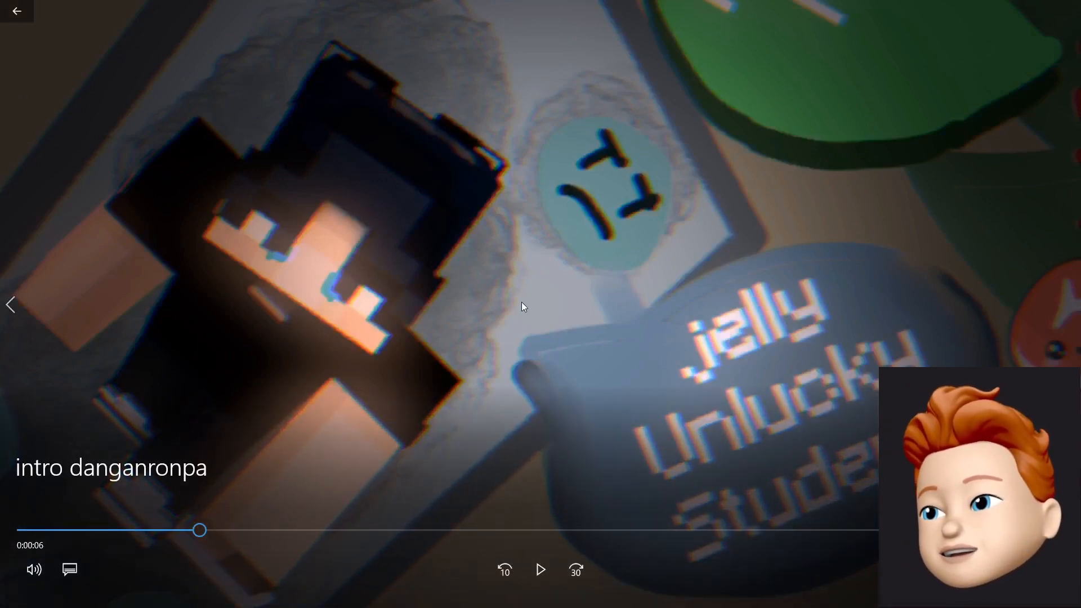
mouse_move(282, 266)
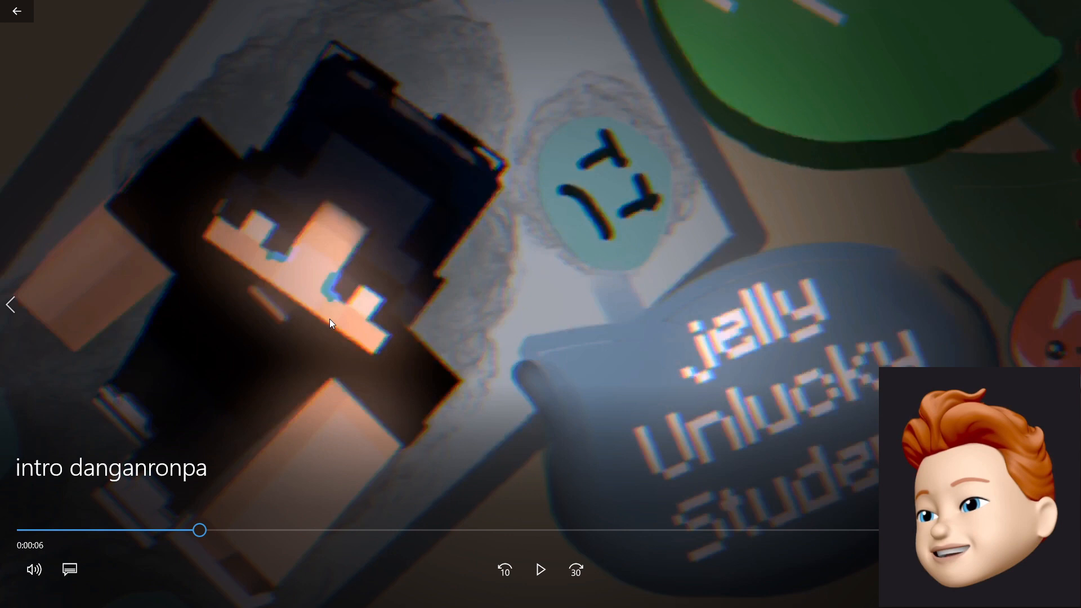
mouse_move(364, 501)
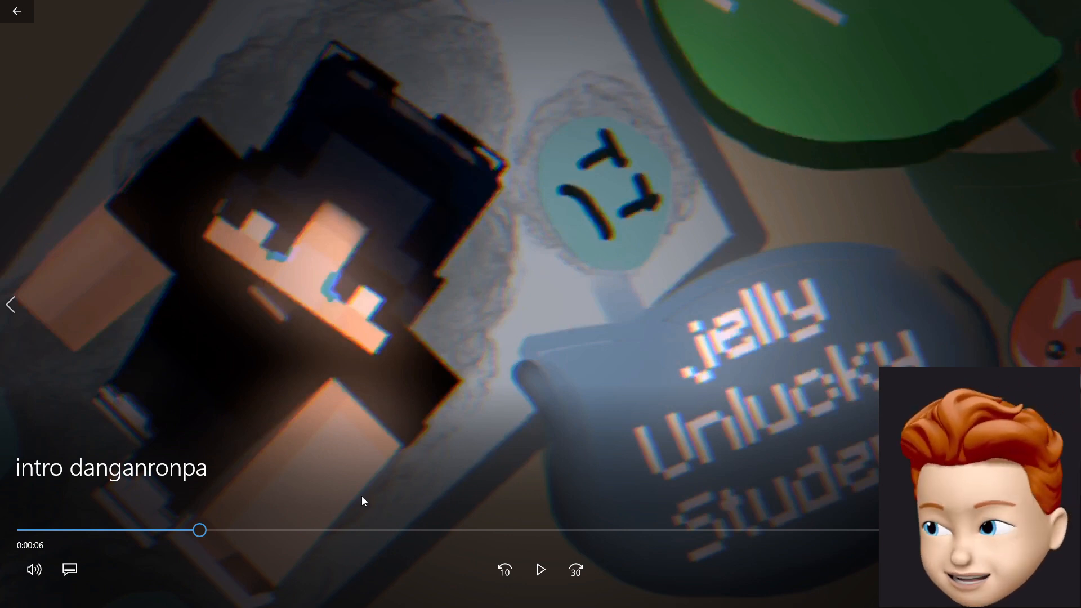
mouse_move(211, 532)
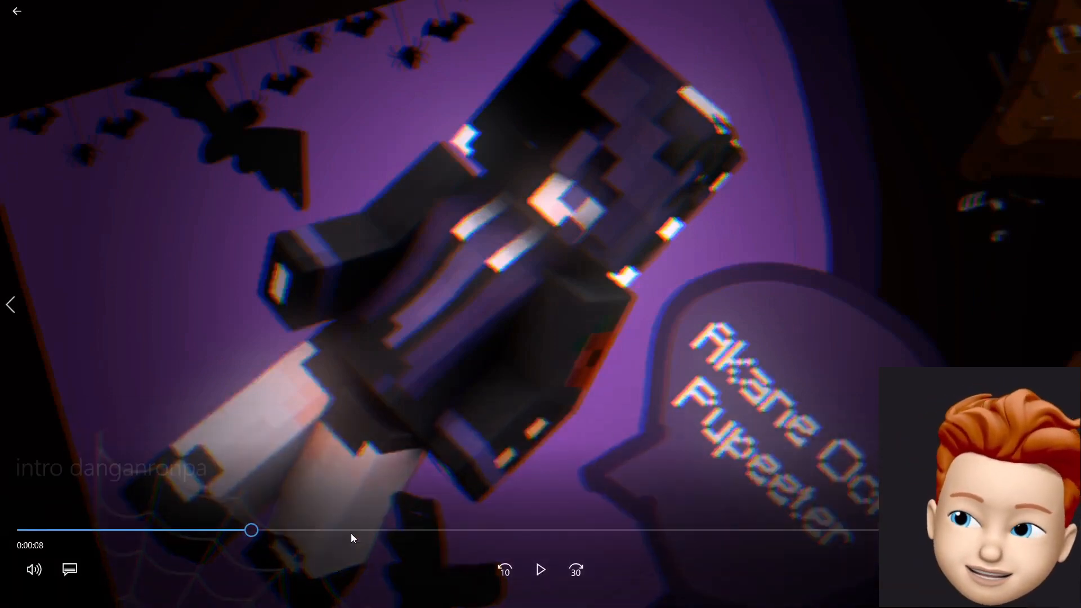
mouse_move(252, 529)
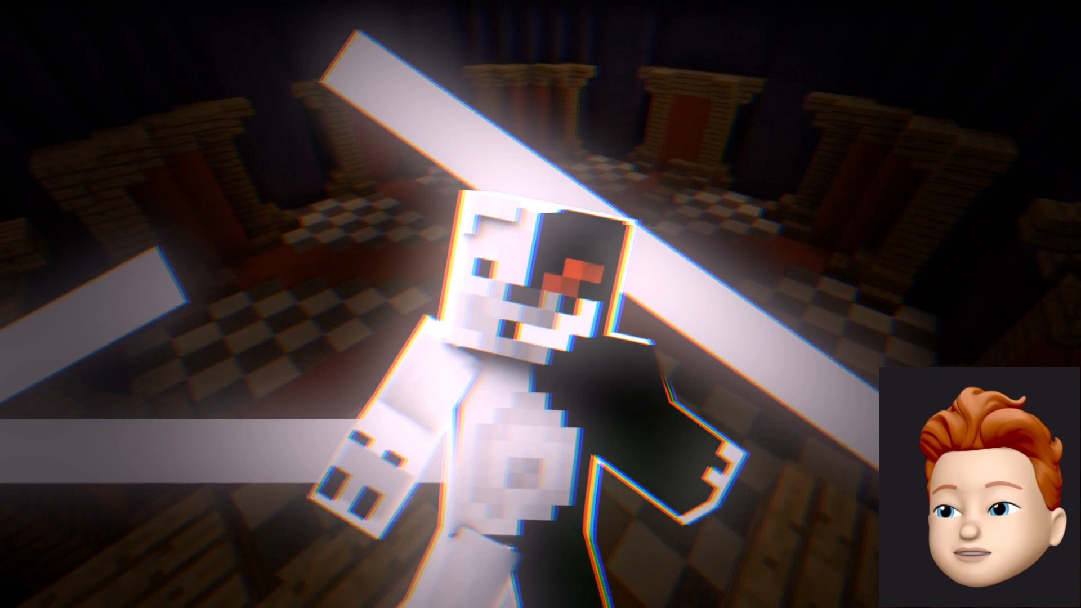
mouse_move(536, 383)
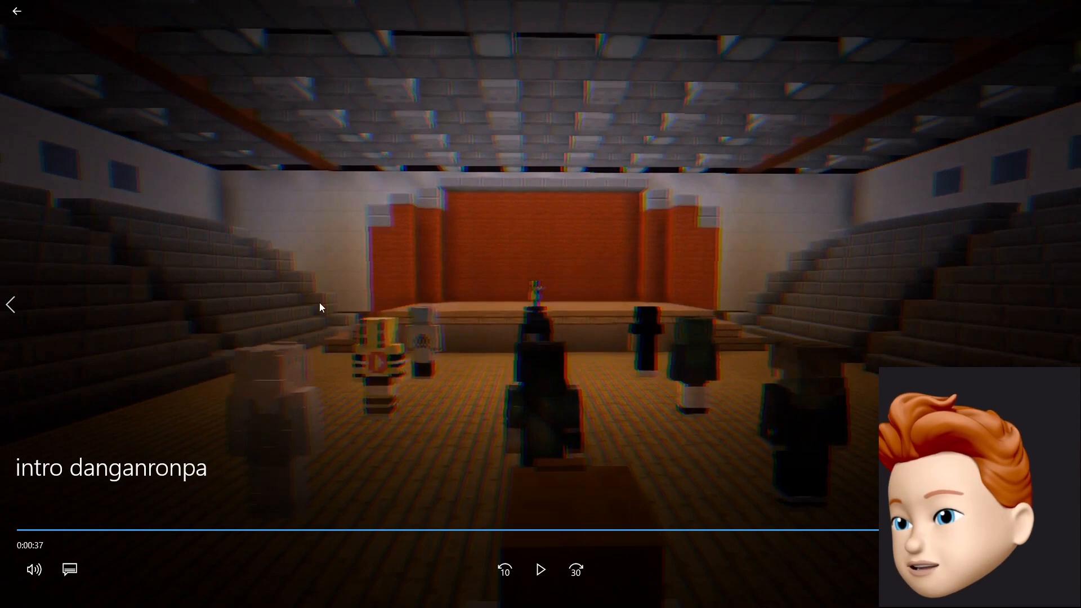
Leave the video, preview viktor.png and two earlier renders, then move to the minecraft skin folder.
click(548, 530)
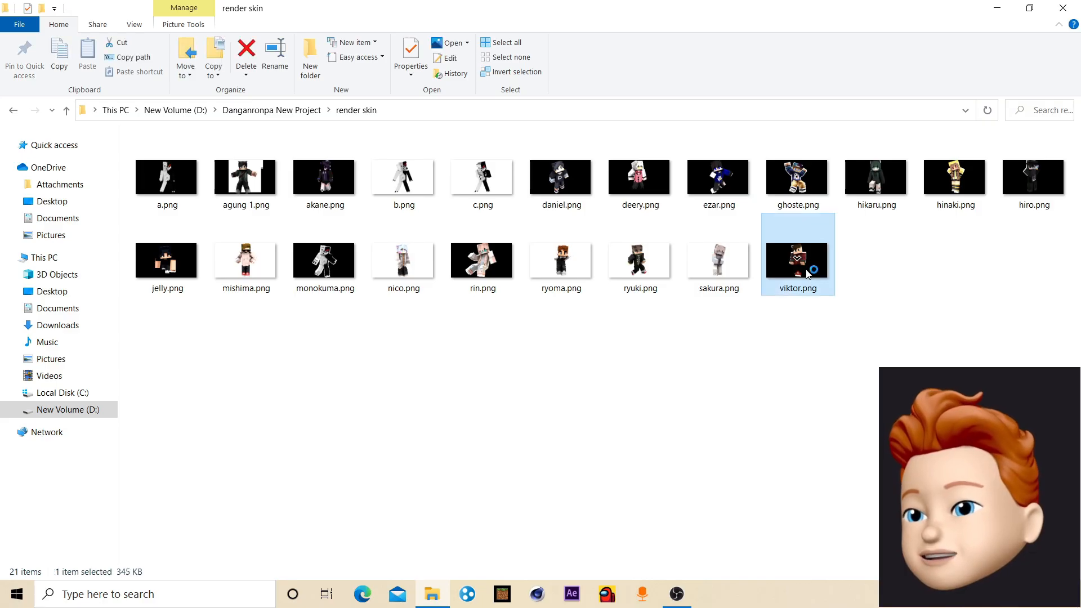
double_click(798, 260)
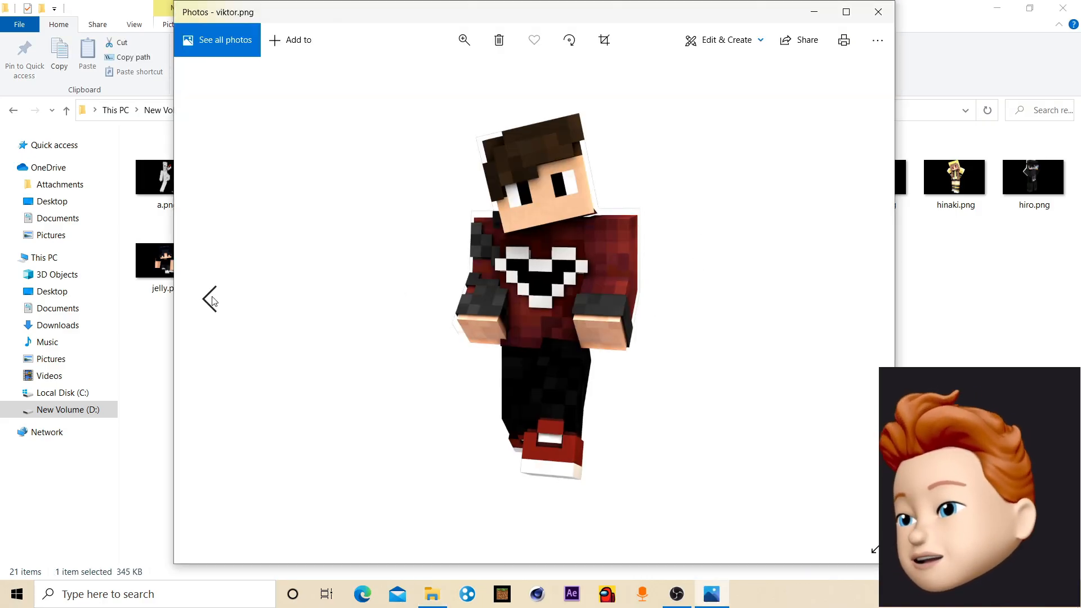
click(210, 299)
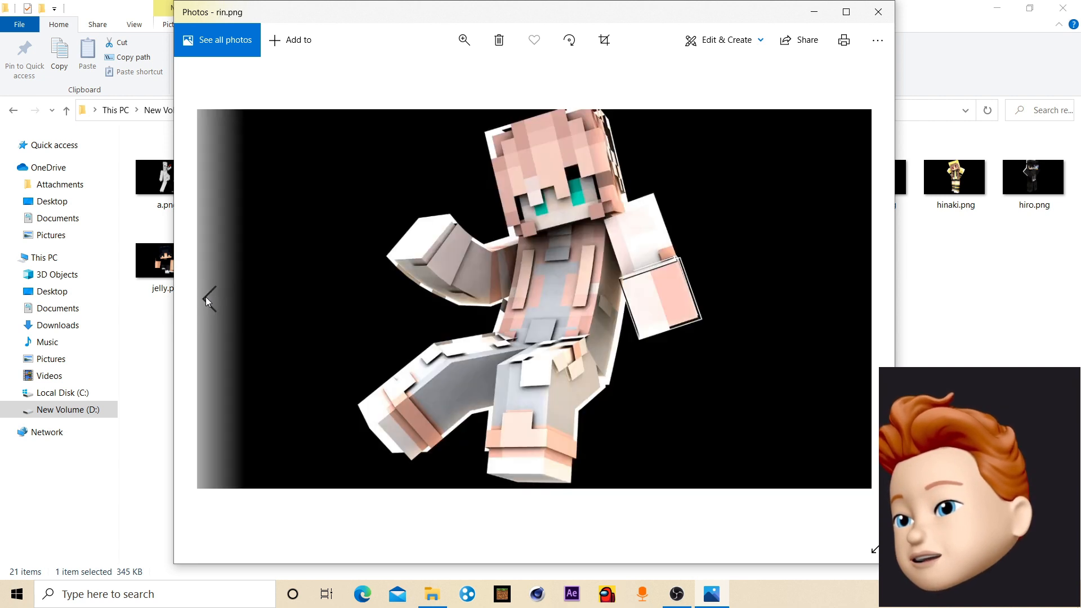
click(209, 300)
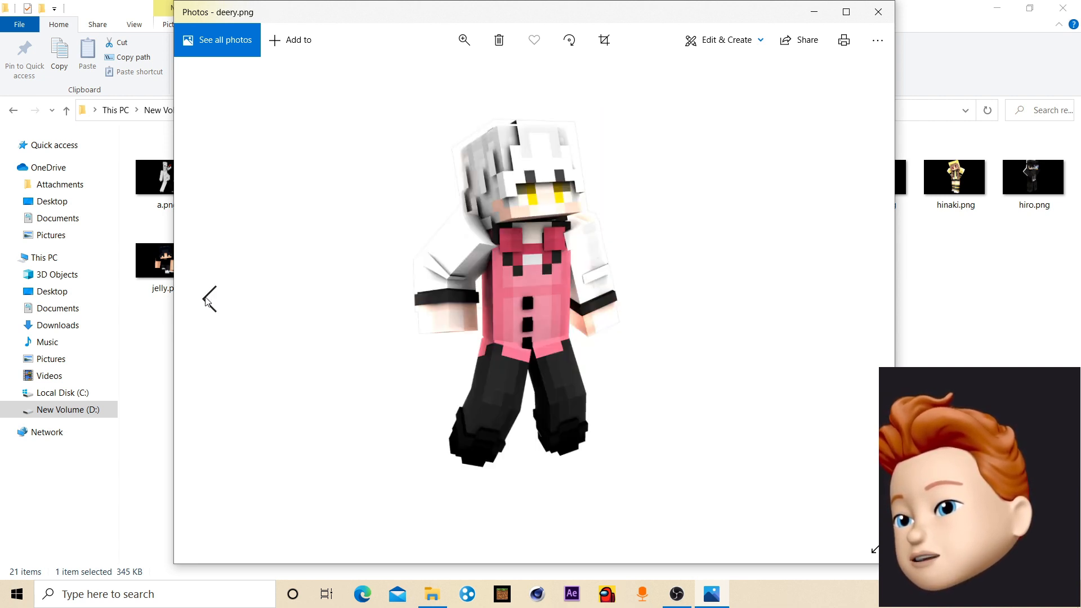
click(879, 11)
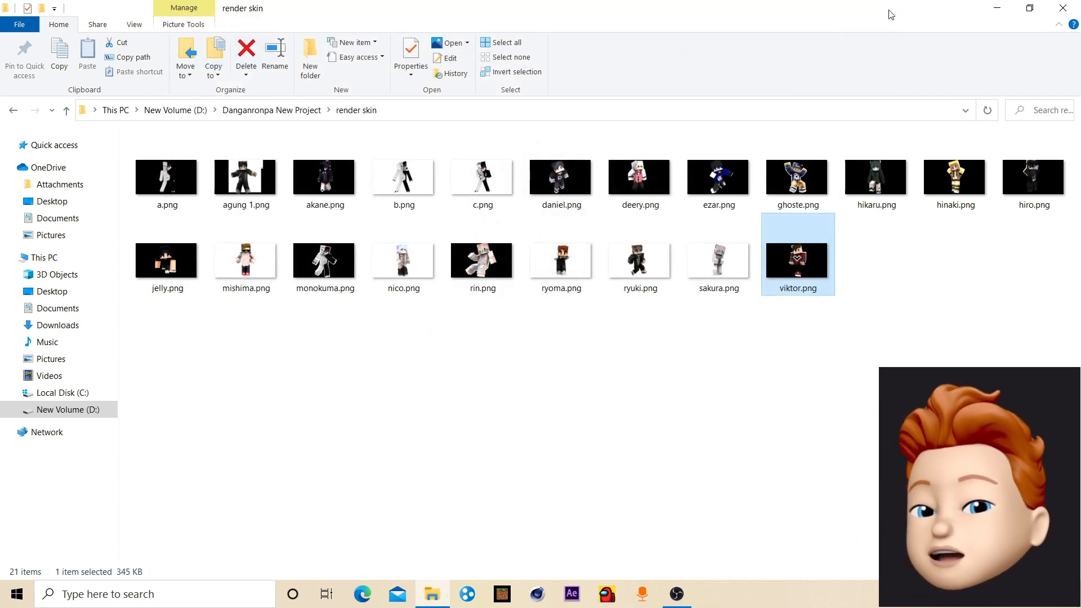
click(271, 110)
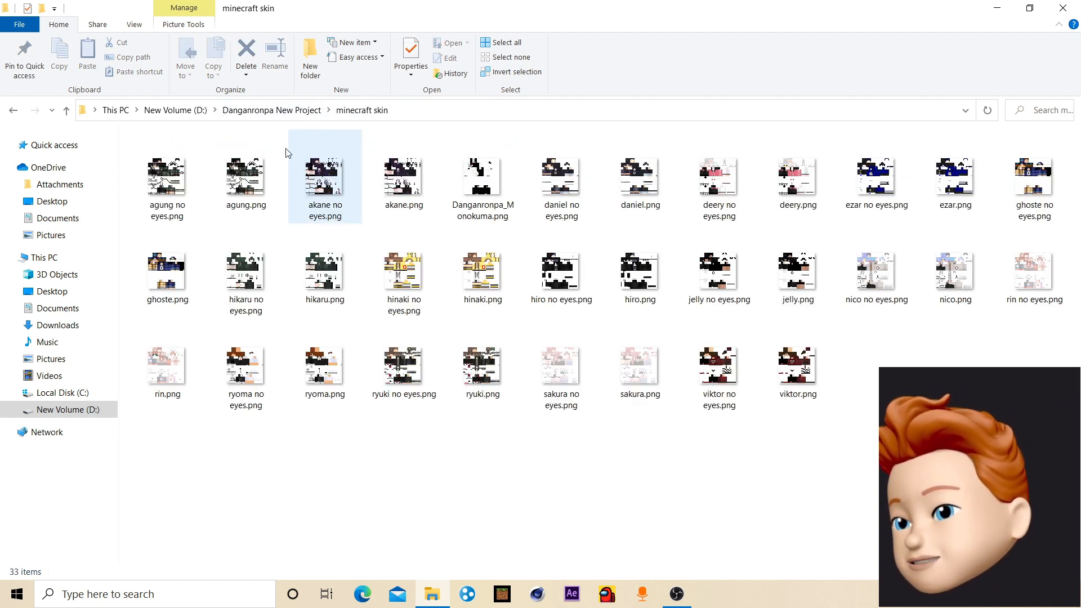
Glance over the minecraft skin PNGs and enter the mata folder of eye sprites.
click(167, 182)
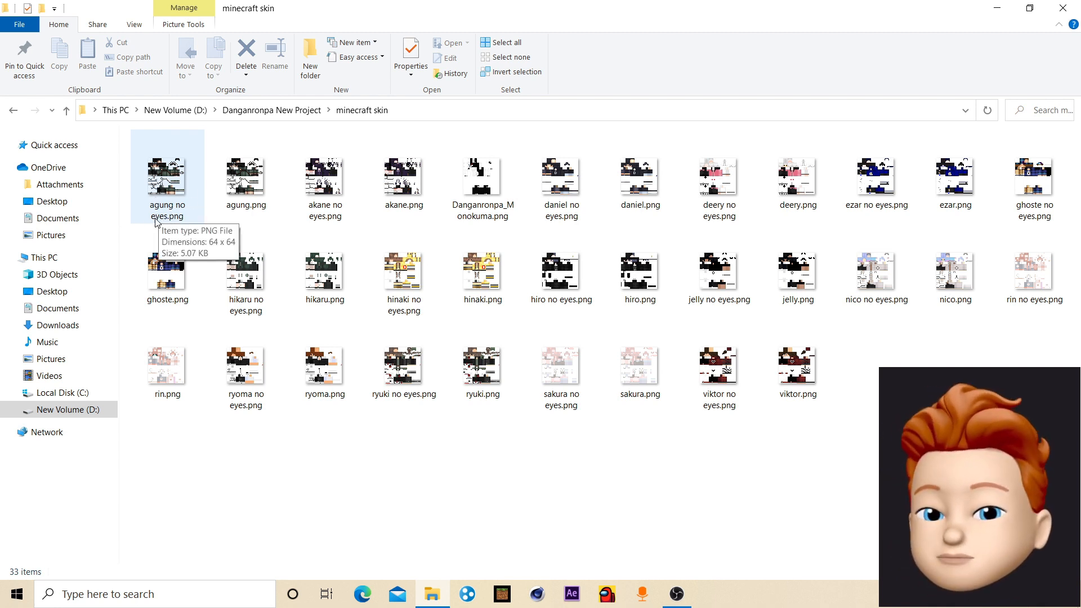
mouse_move(797, 173)
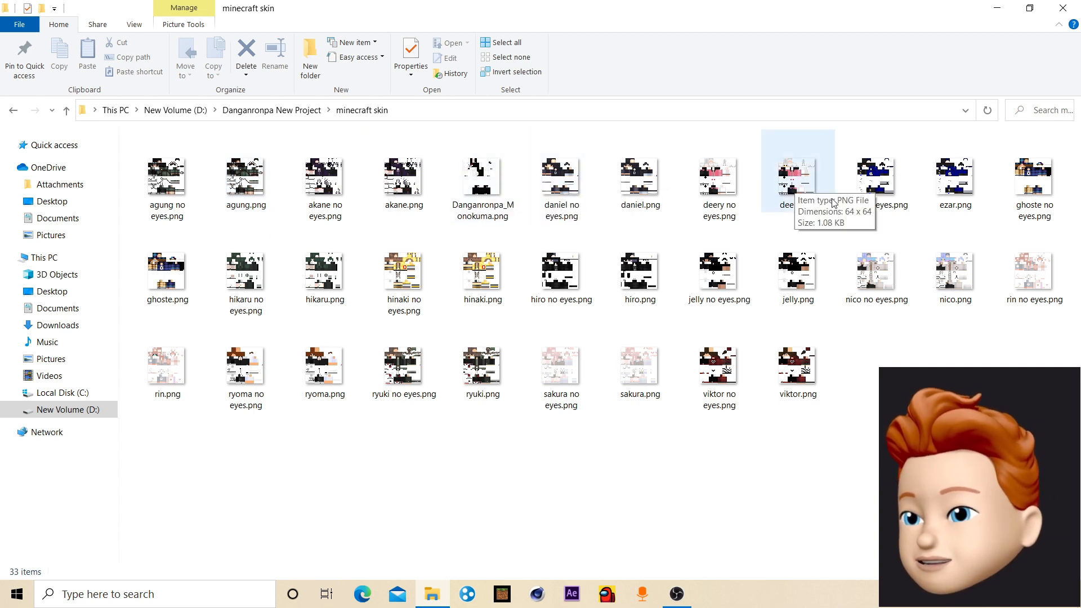
mouse_move(483, 373)
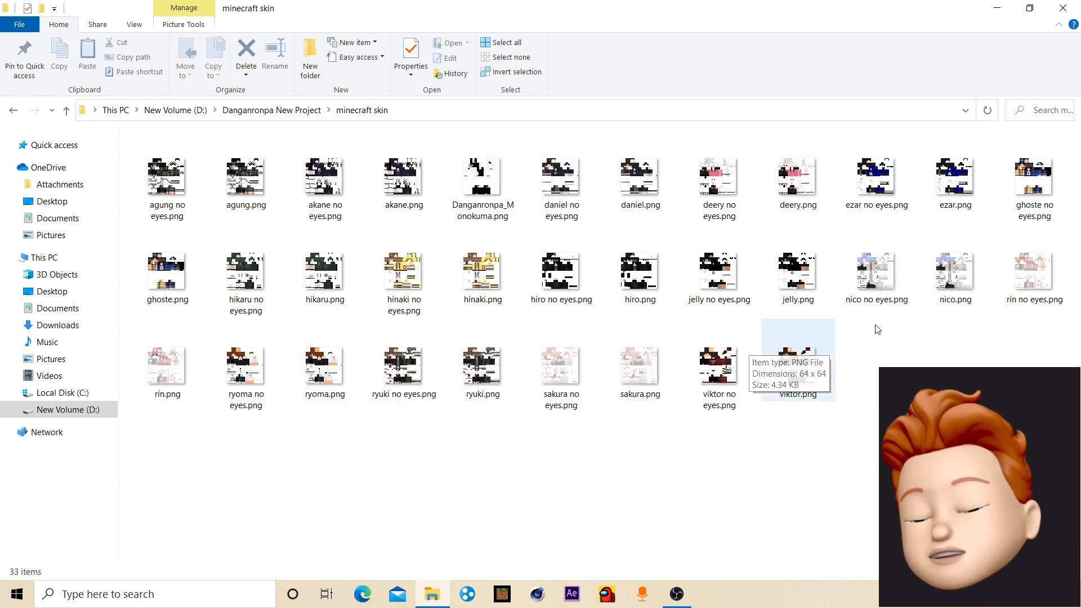
mouse_move(955, 200)
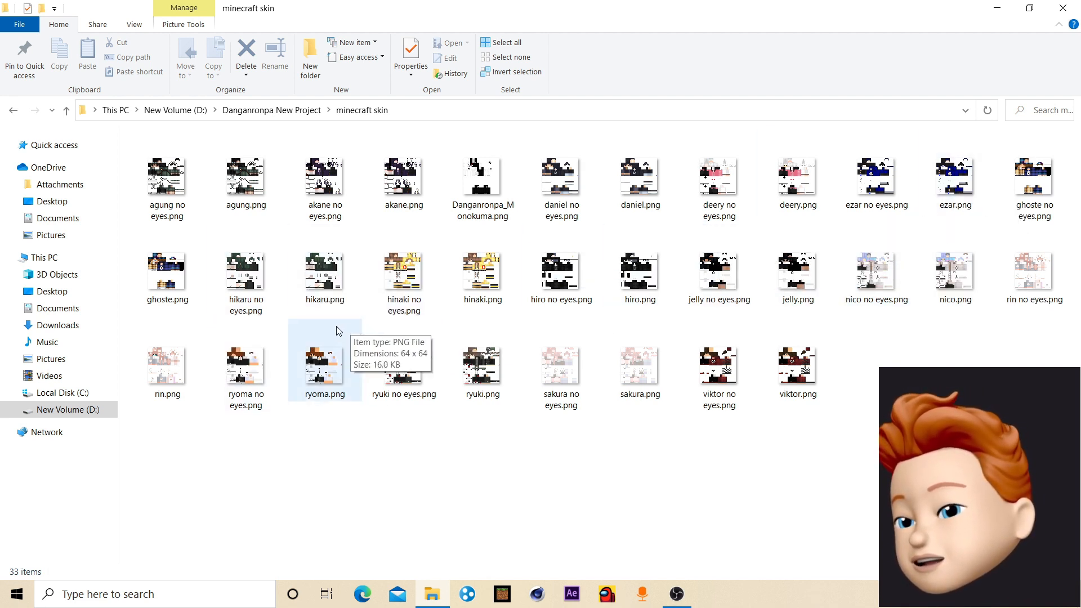
mouse_move(733, 186)
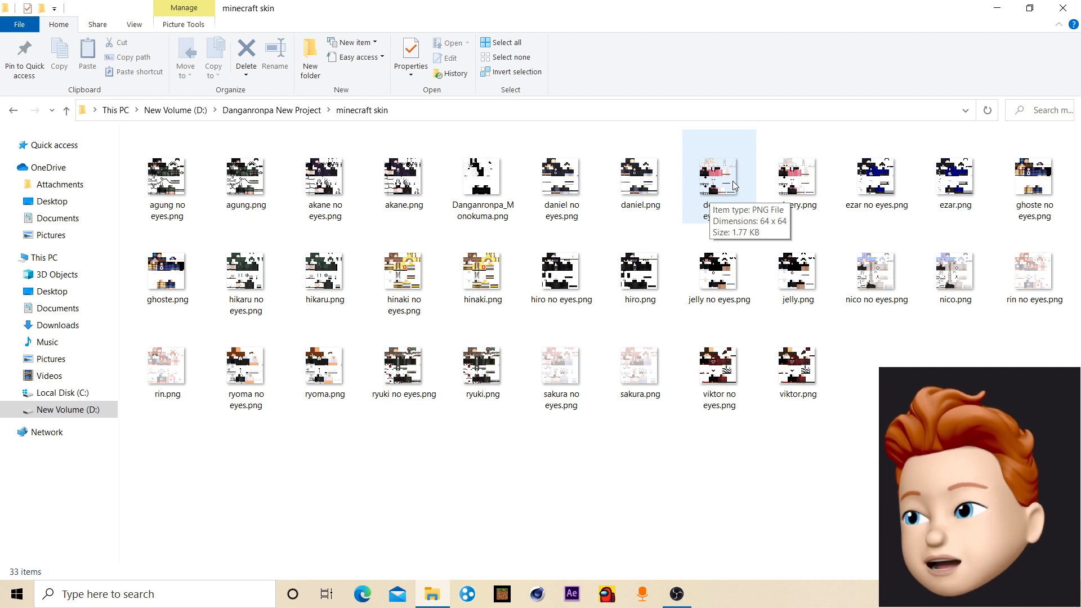
mouse_move(537, 390)
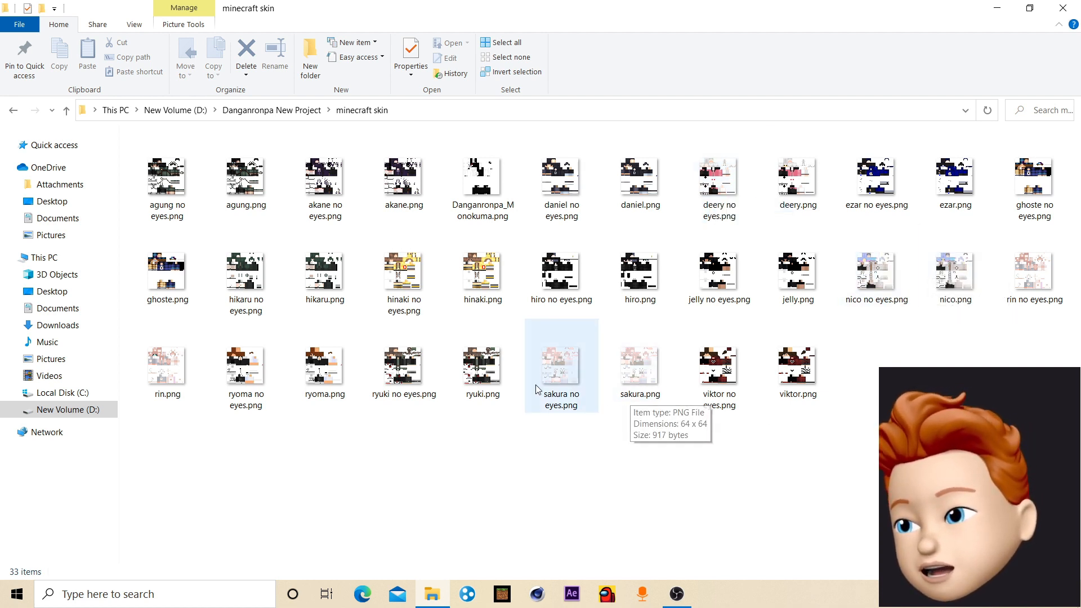
click(245, 365)
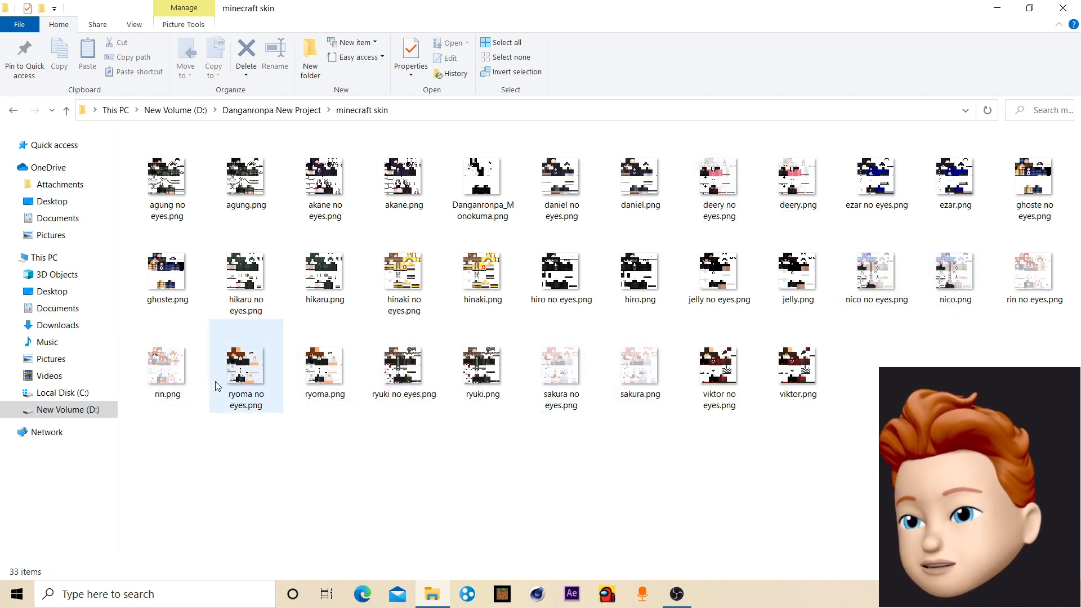
mouse_move(384, 228)
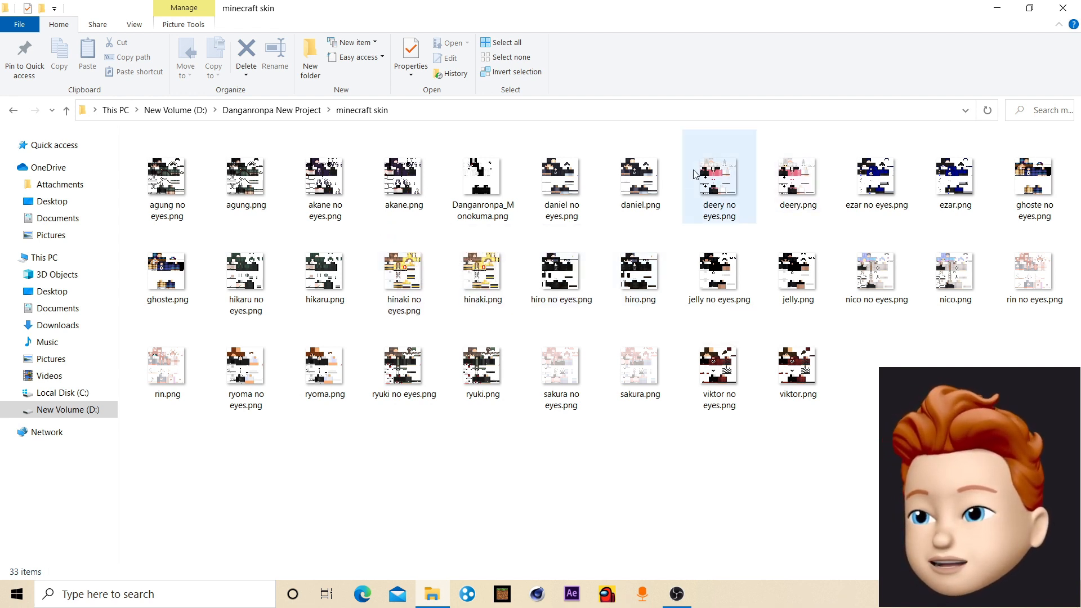
click(796, 176)
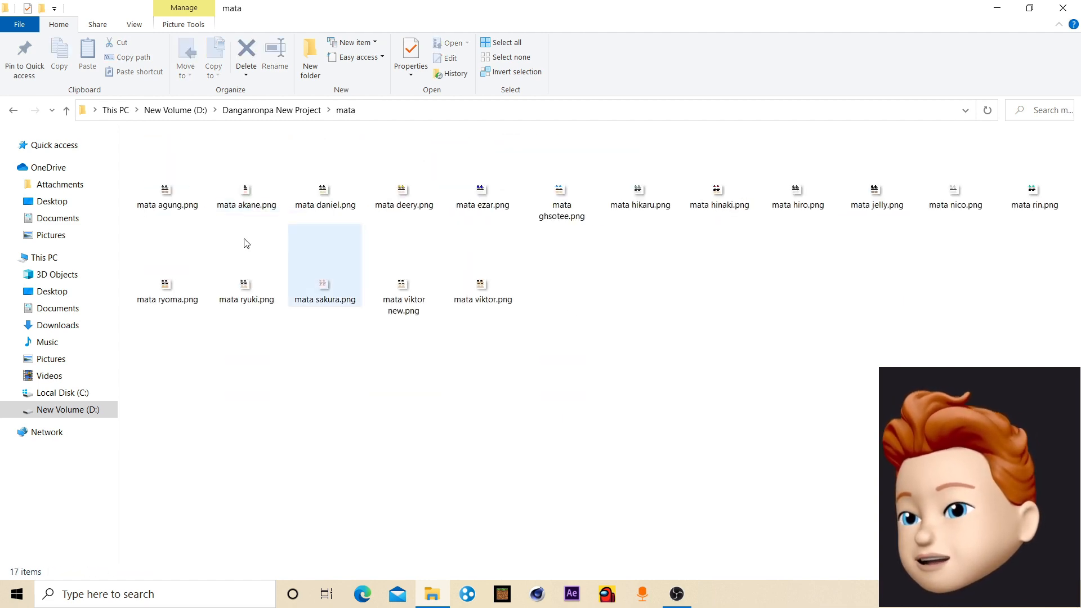
Preview mata agung.png and mata ezar, then return to Danganronpa New Project.
double_click(167, 191)
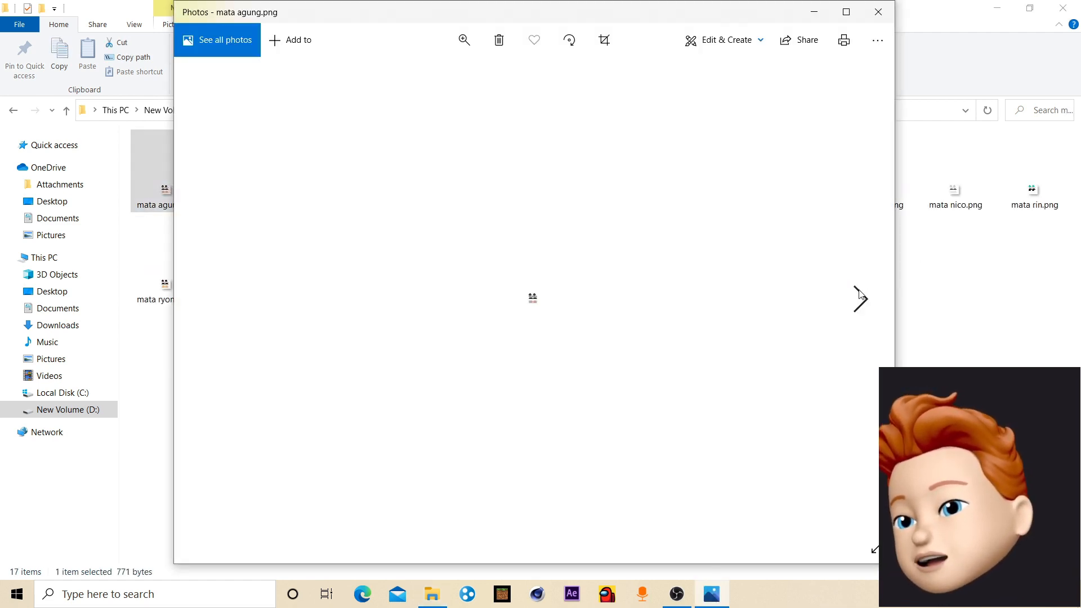
click(859, 297)
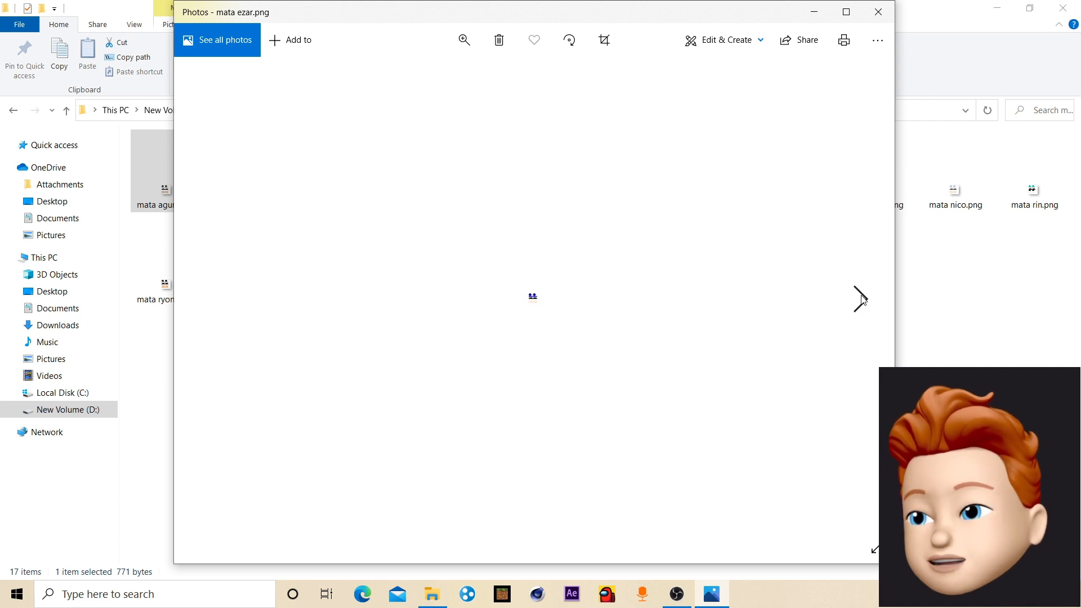
click(877, 11)
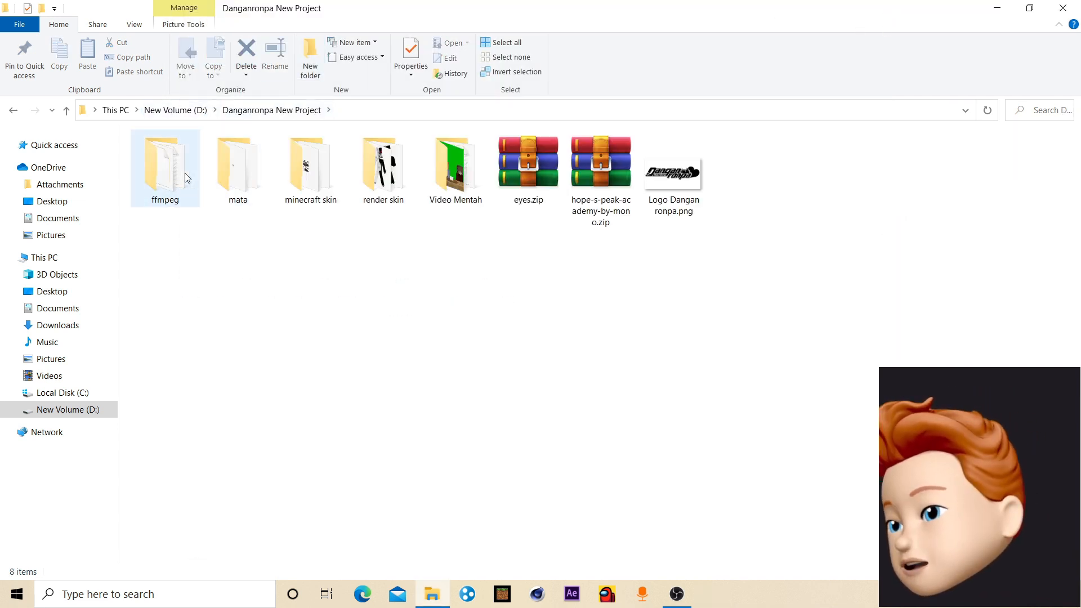
Peek inside eyes.zip in WinRAR, then view Logo Dangan ronpa.png in Photos again.
click(164, 165)
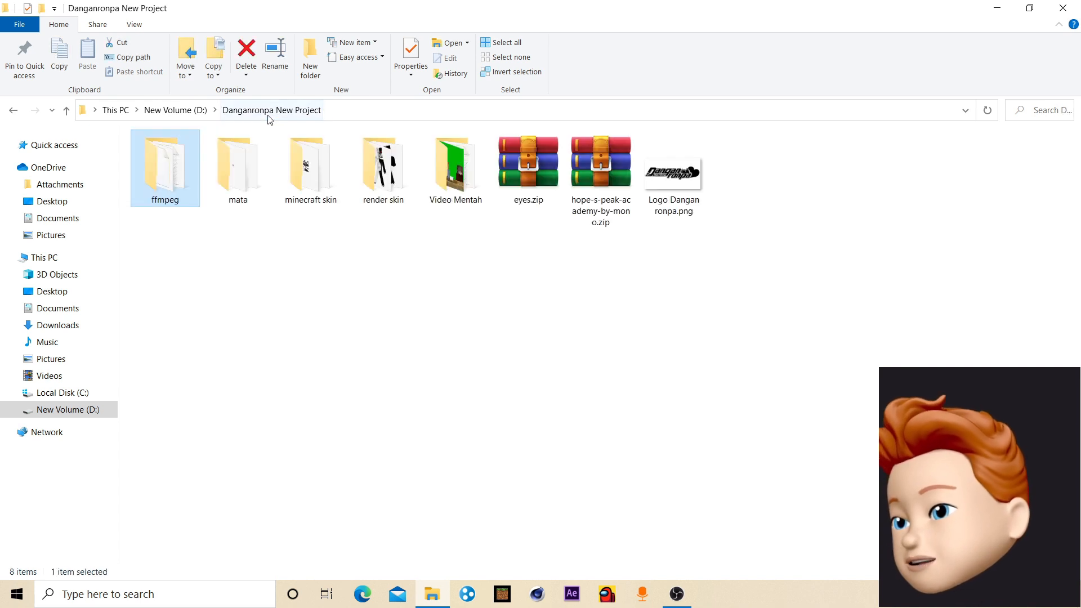
click(528, 163)
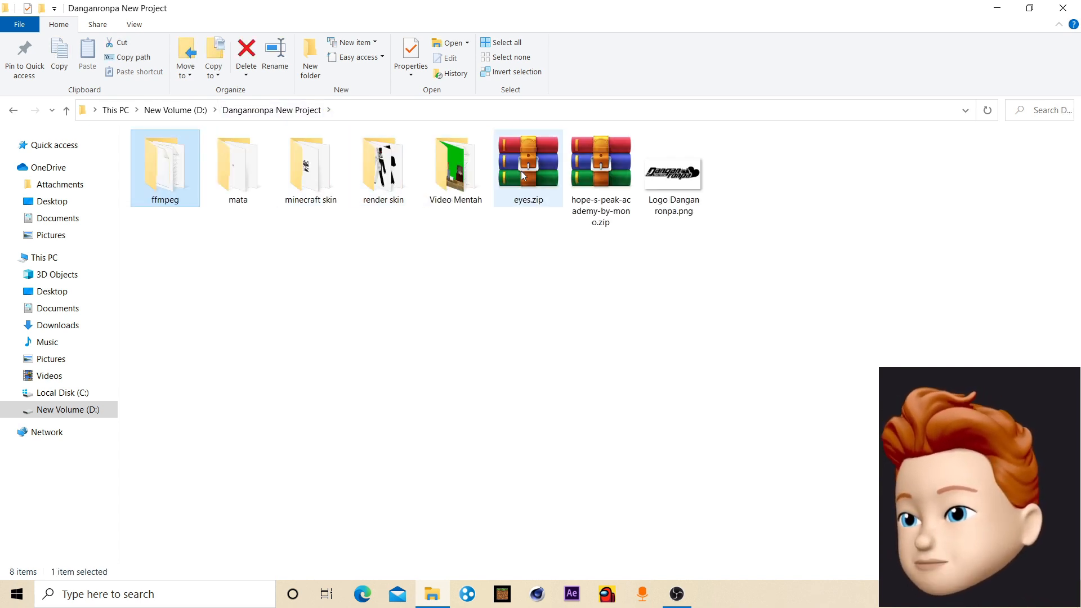
double_click(527, 162)
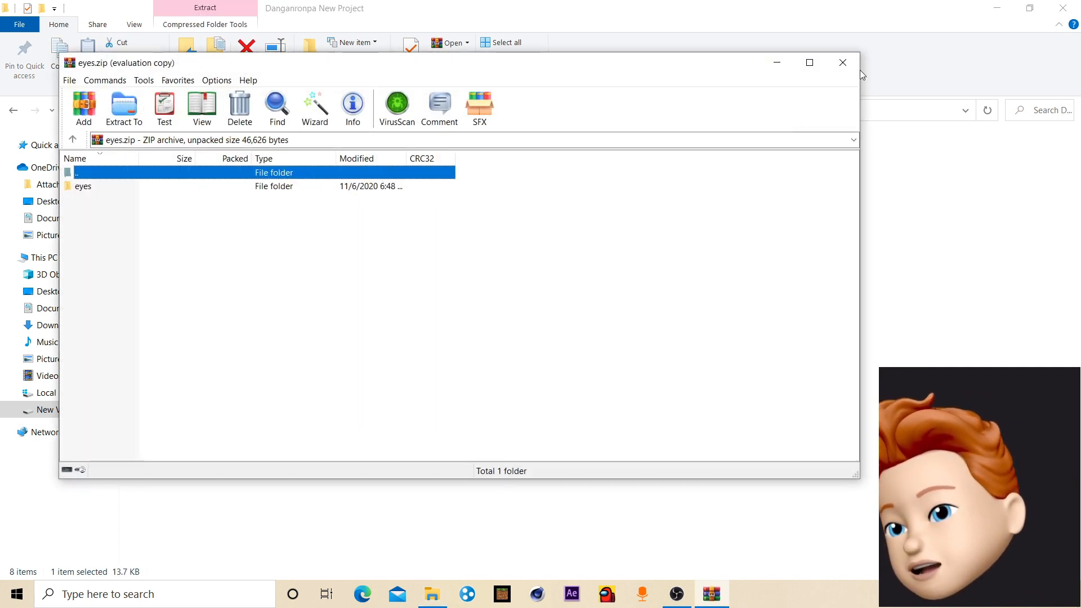
click(843, 62)
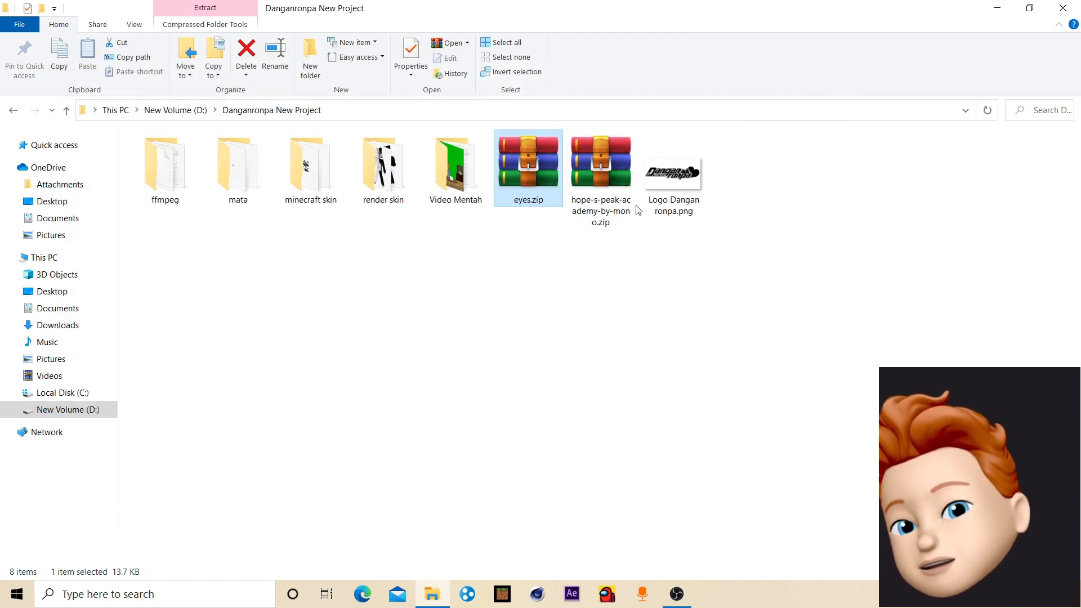
double_click(672, 171)
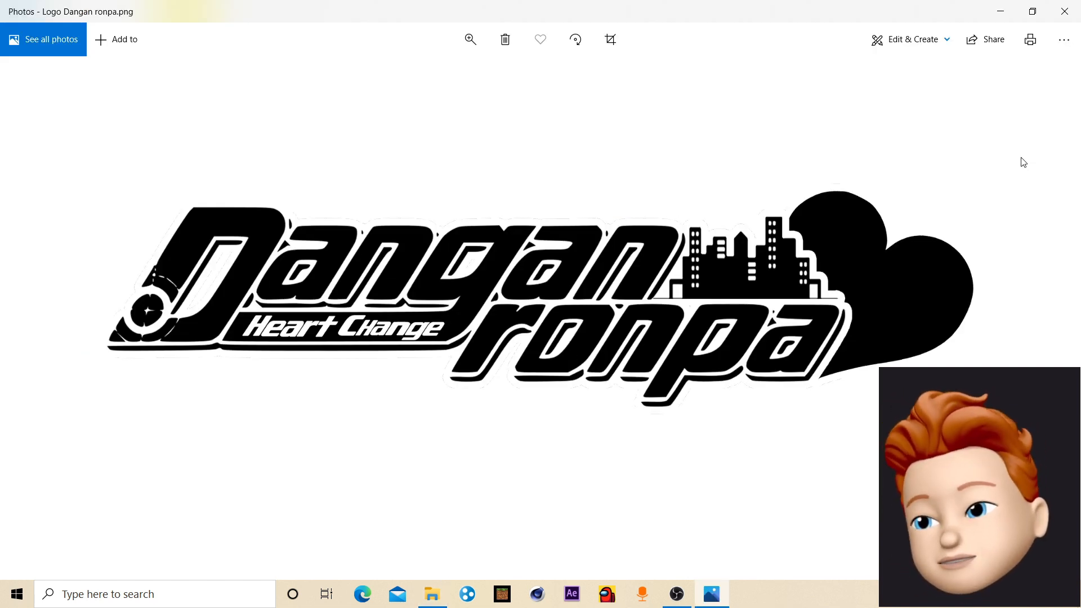